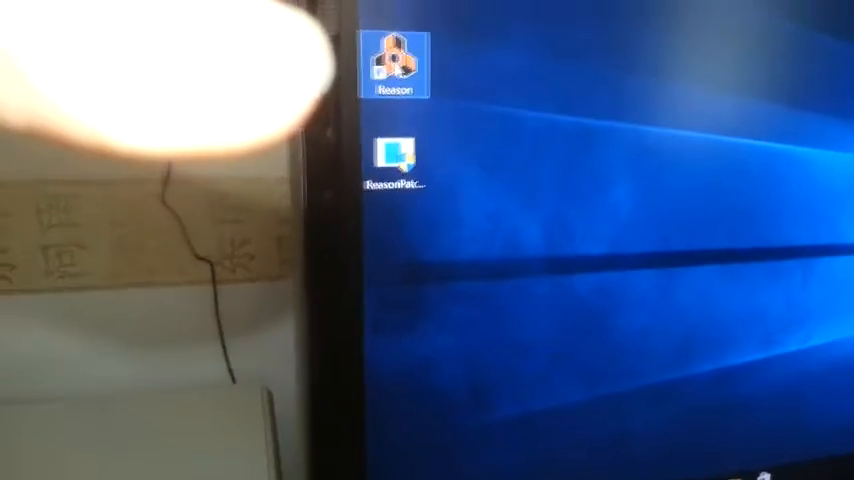
Launch Reason 5 from its desktop shortcut, bringing up the splash screen and registration prompt
double_click(395, 65)
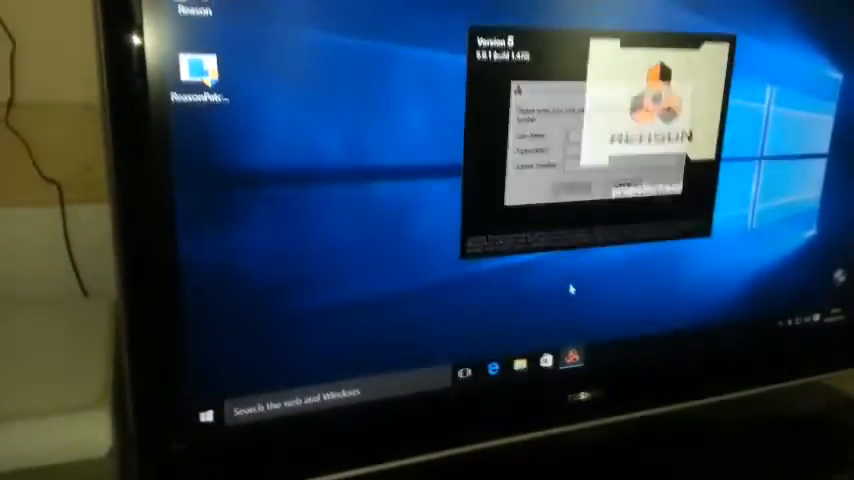